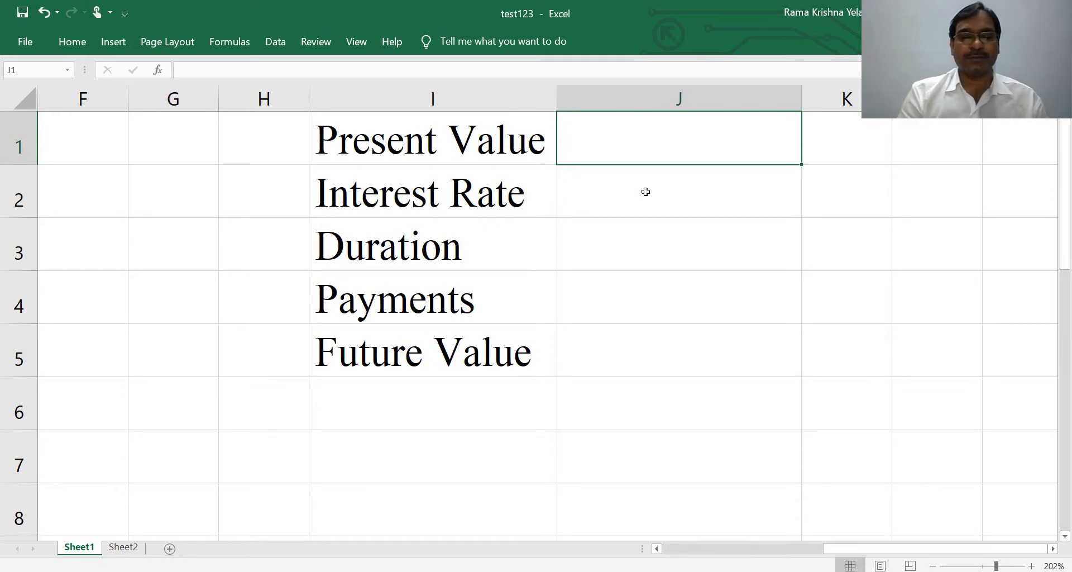
Point out the Present Value, Interest Rate, Payments and Future Value labels and value cells
click(431, 140)
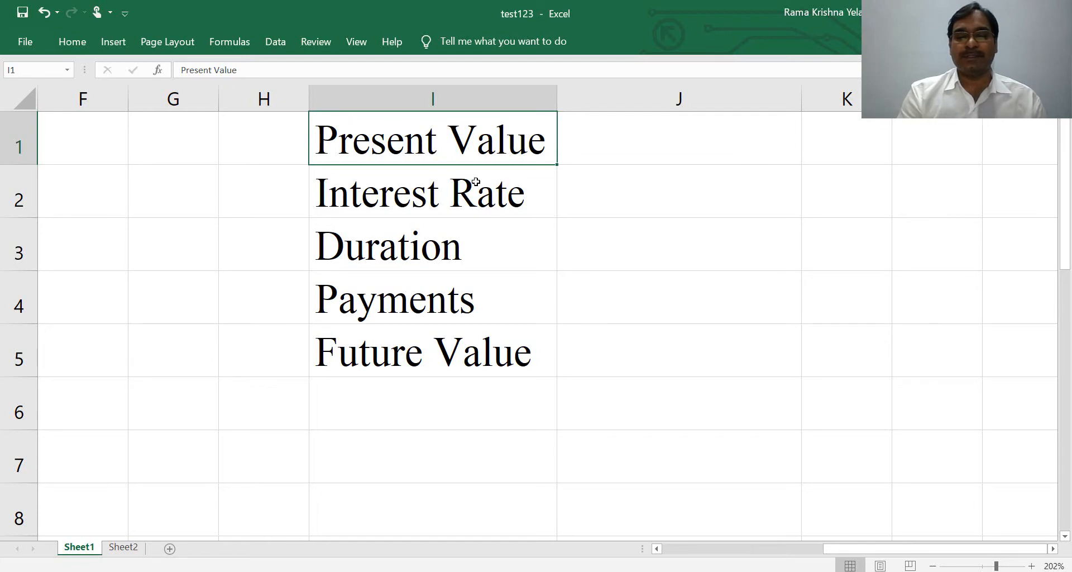
click(679, 138)
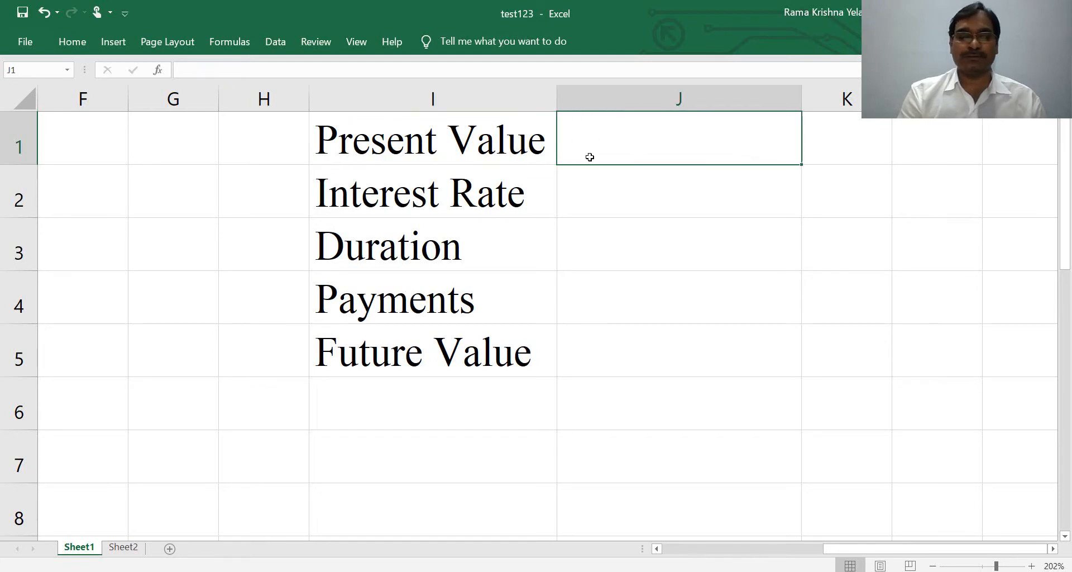
click(432, 139)
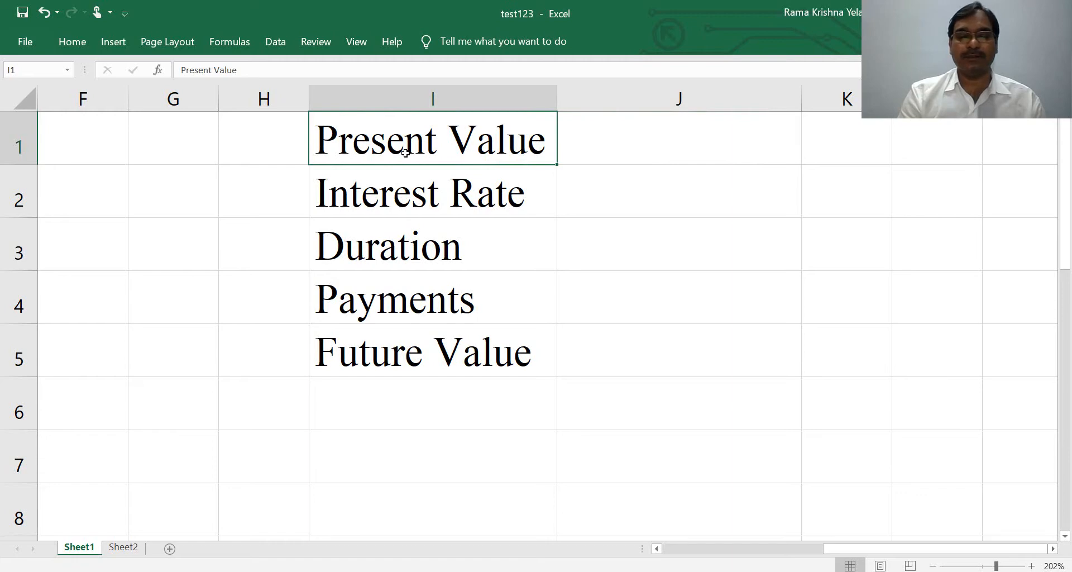
mouse_move(402, 183)
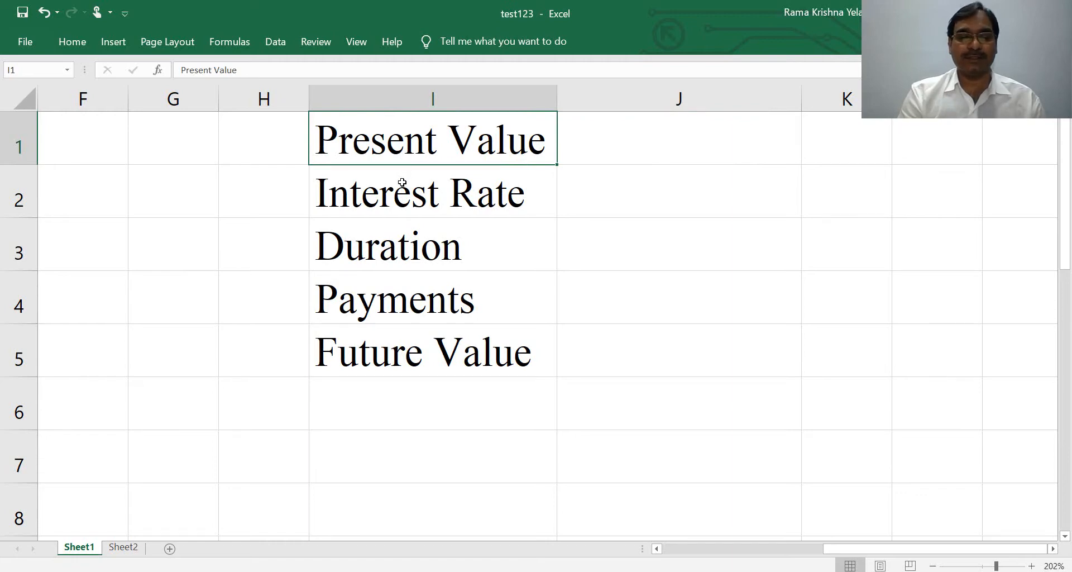
click(433, 193)
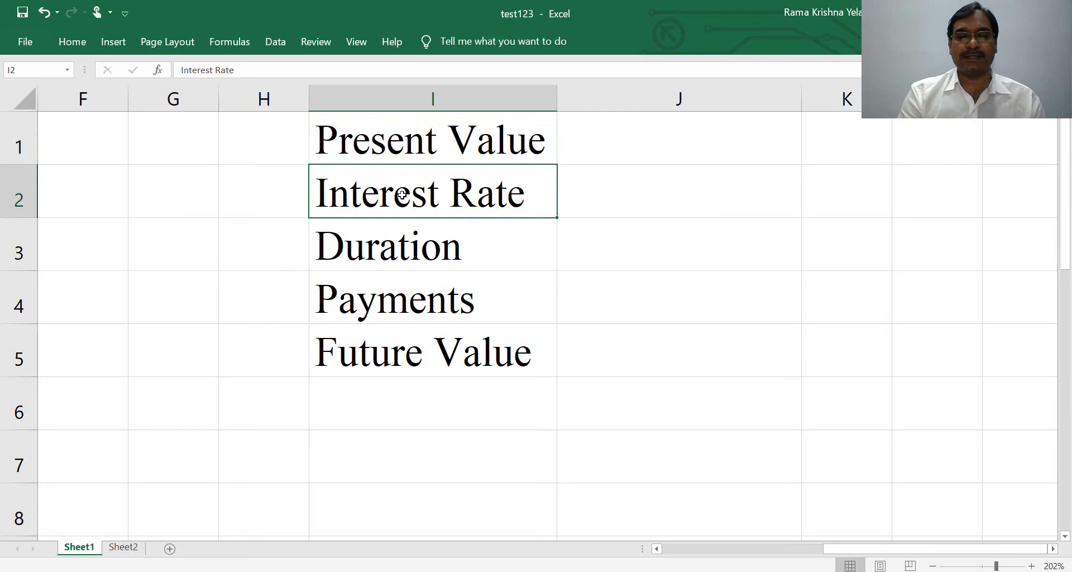
mouse_move(398, 247)
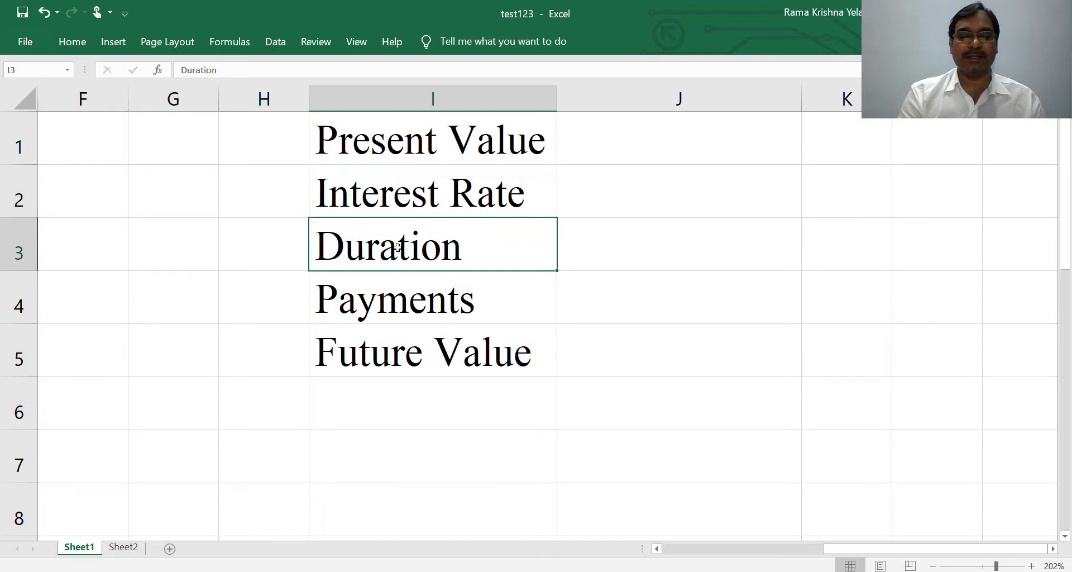
click(395, 298)
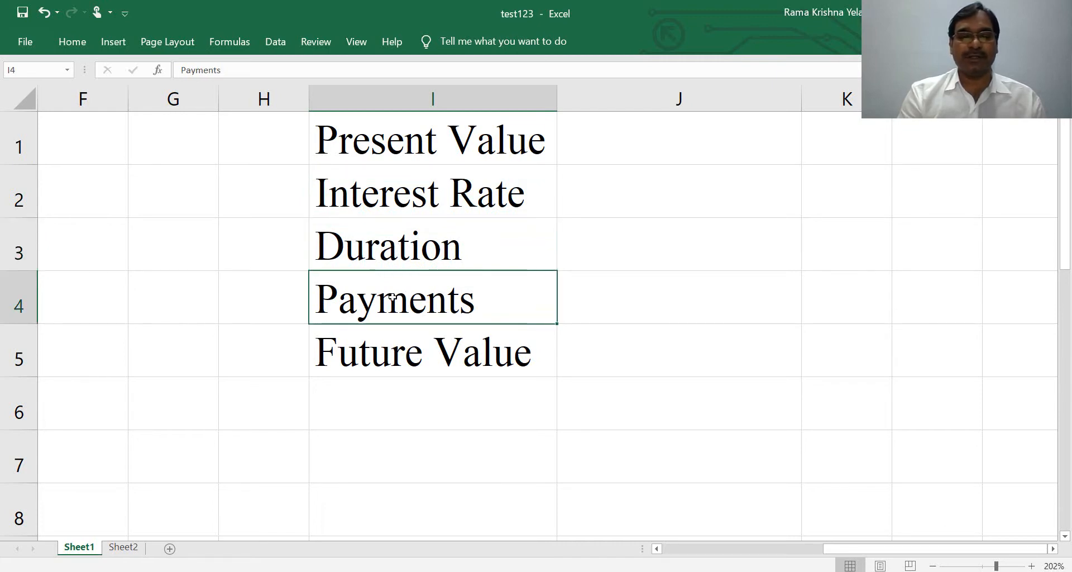
mouse_move(387, 349)
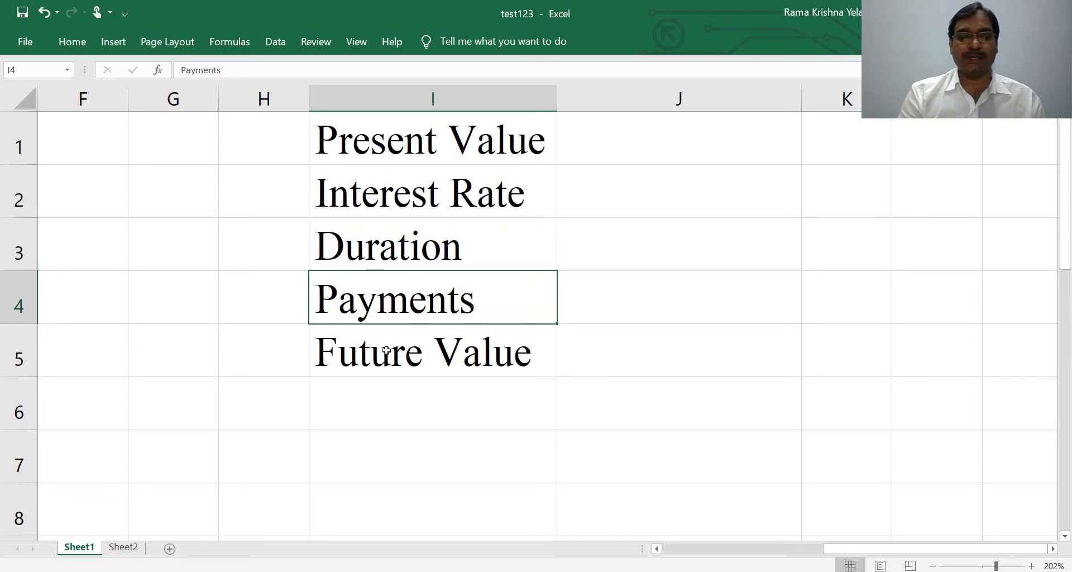
click(432, 350)
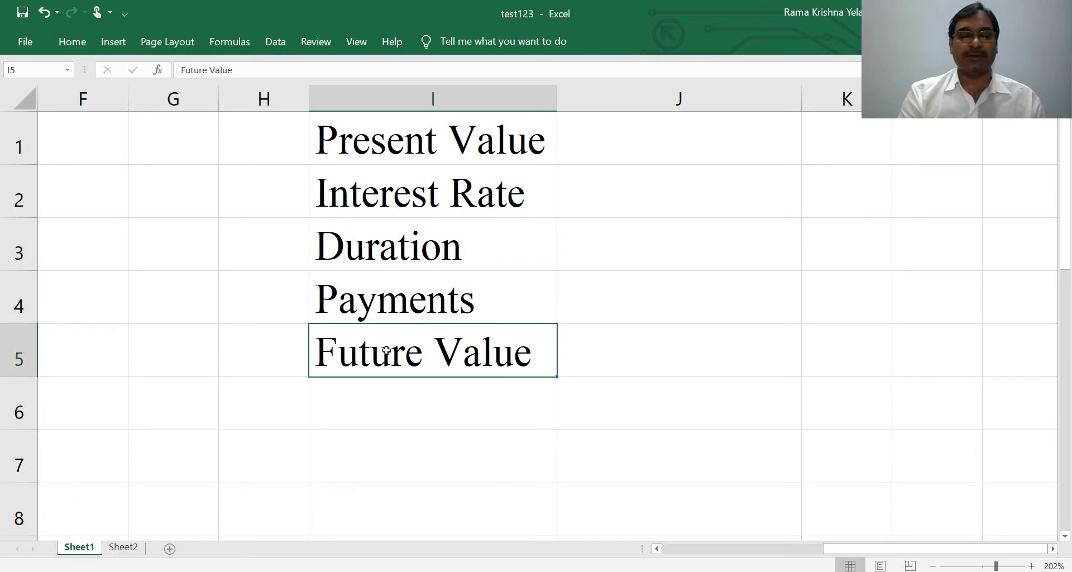
mouse_move(616, 140)
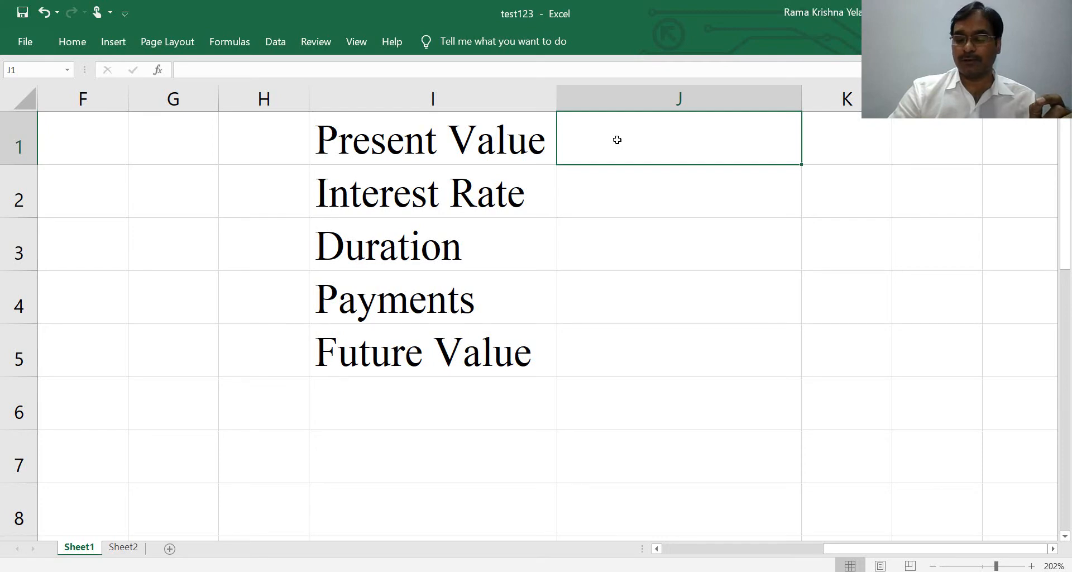
Enter -20000 as present value and begin the 0.08 interest rate
text(-2000)
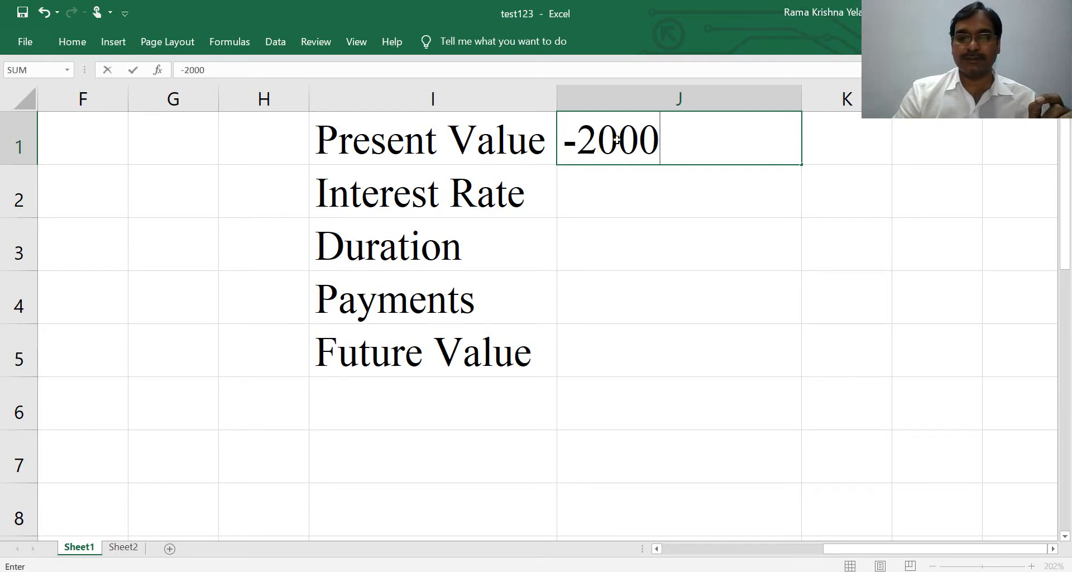
key(enter)
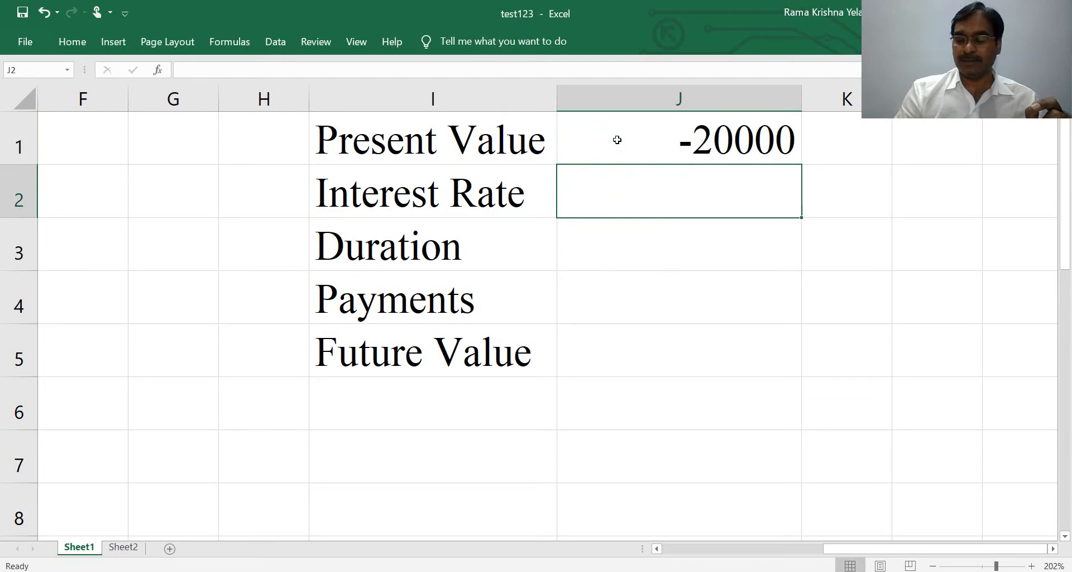
text(0.08)
click(679, 244)
text(3)
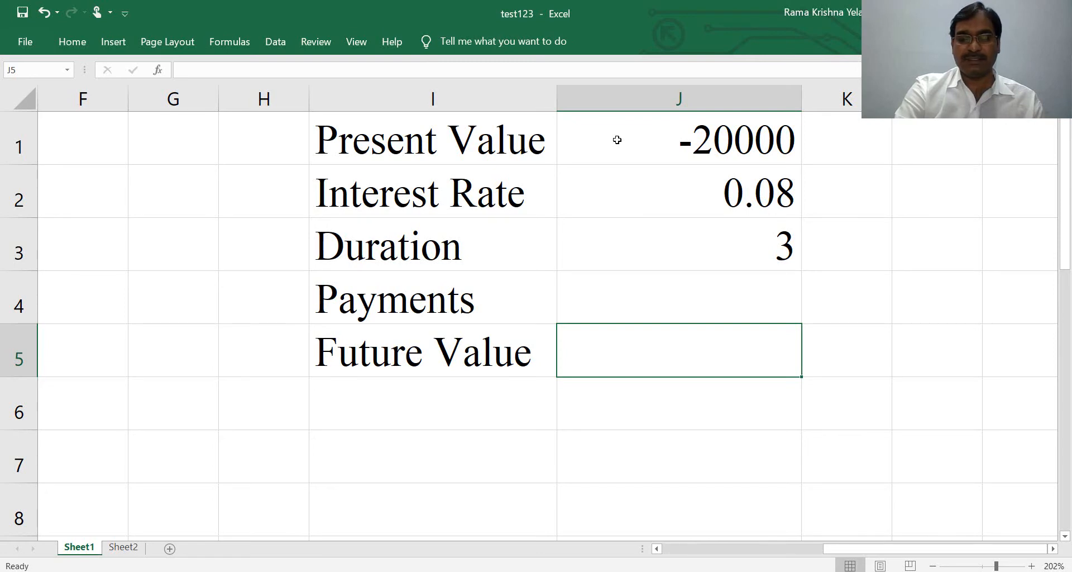
Enter =FV(J2,J3,,J1) in J5, giving a future value of $25,194.24
text(=f)
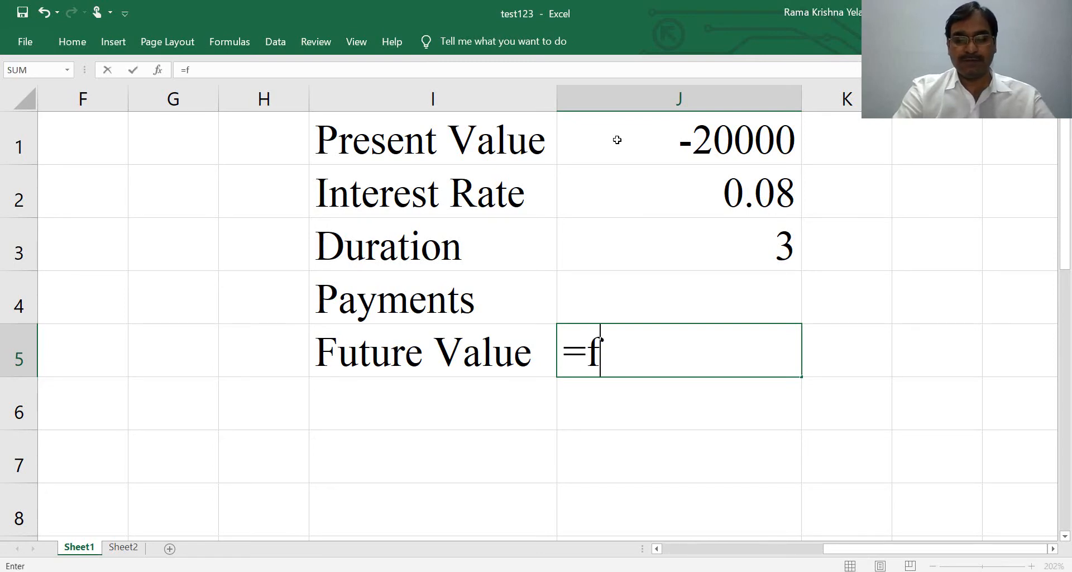
text(v)
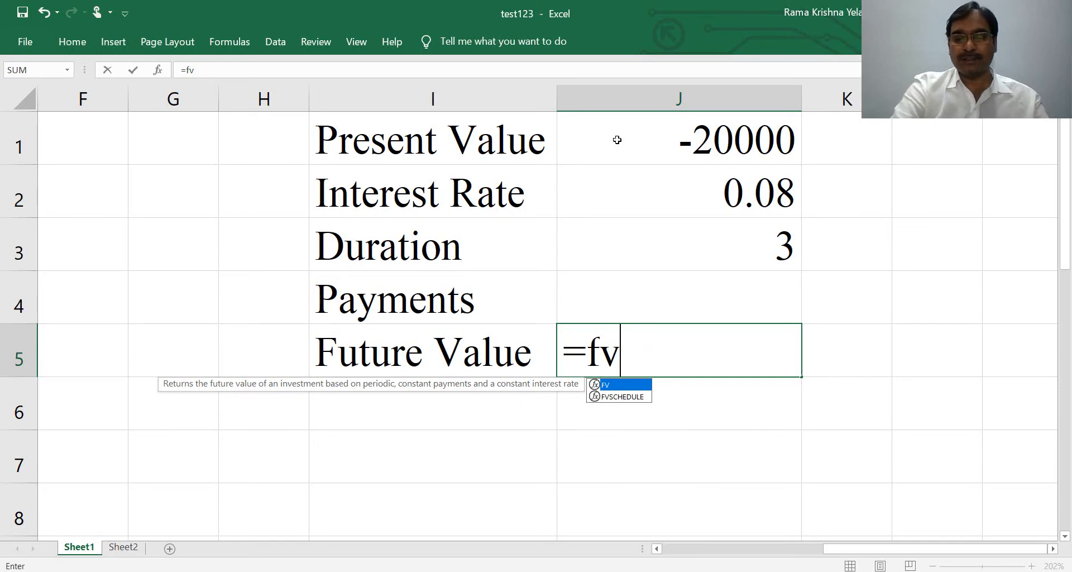
text(()
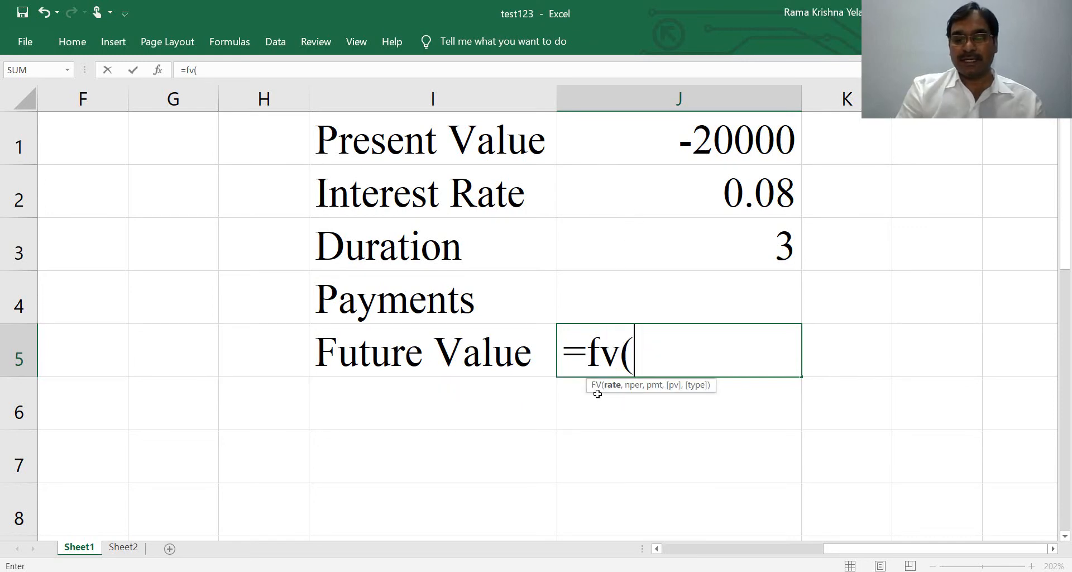
mouse_move(608, 390)
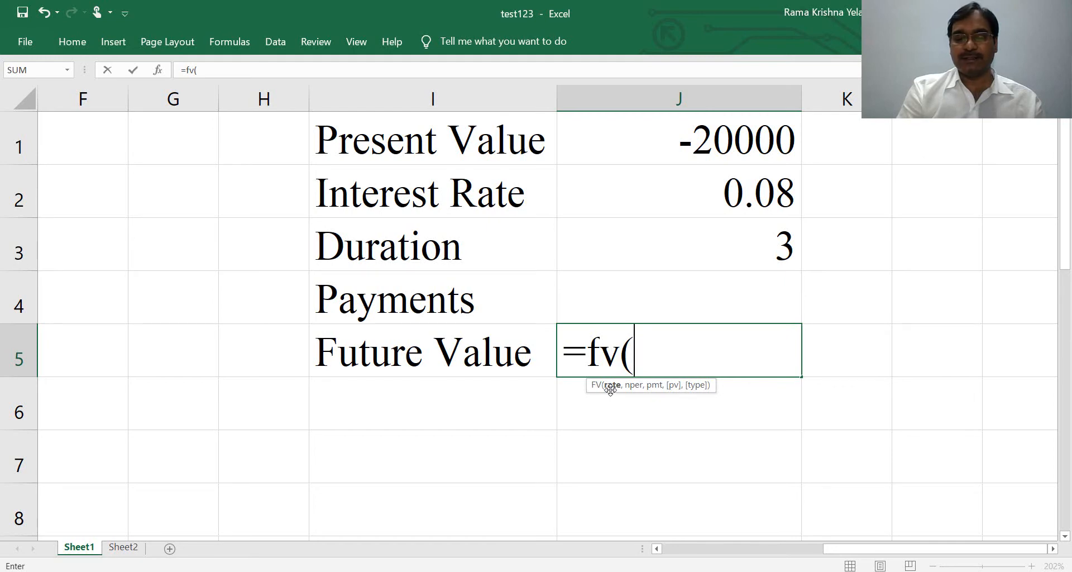
mouse_move(700, 195)
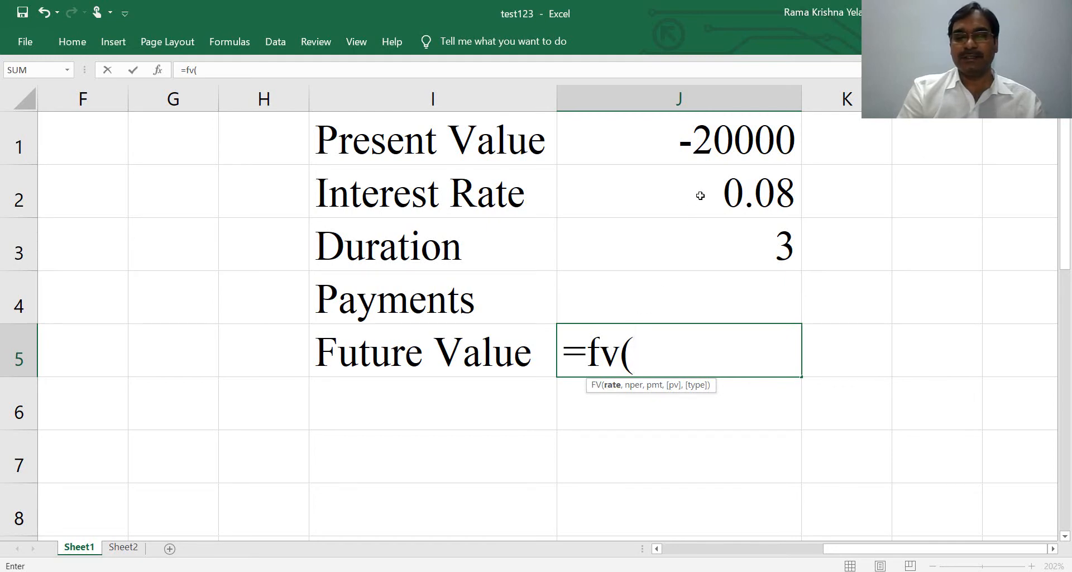
click(679, 192)
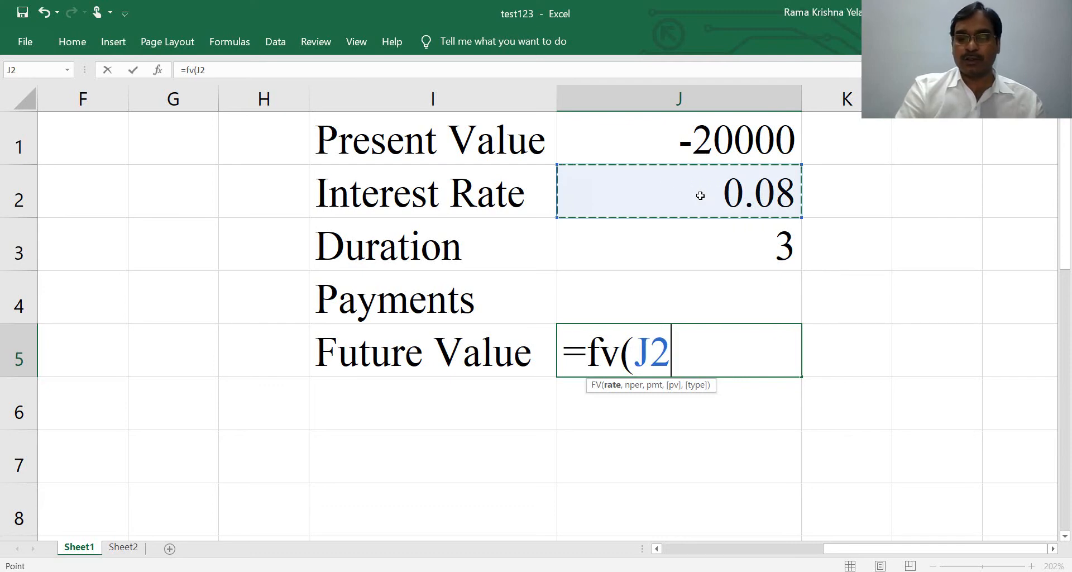
text(,)
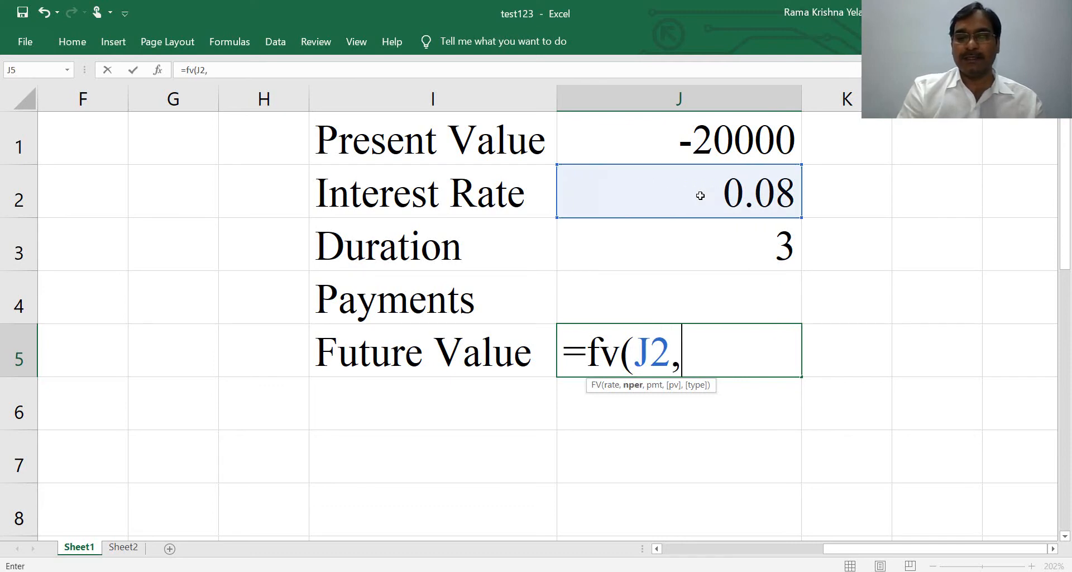
mouse_move(680, 234)
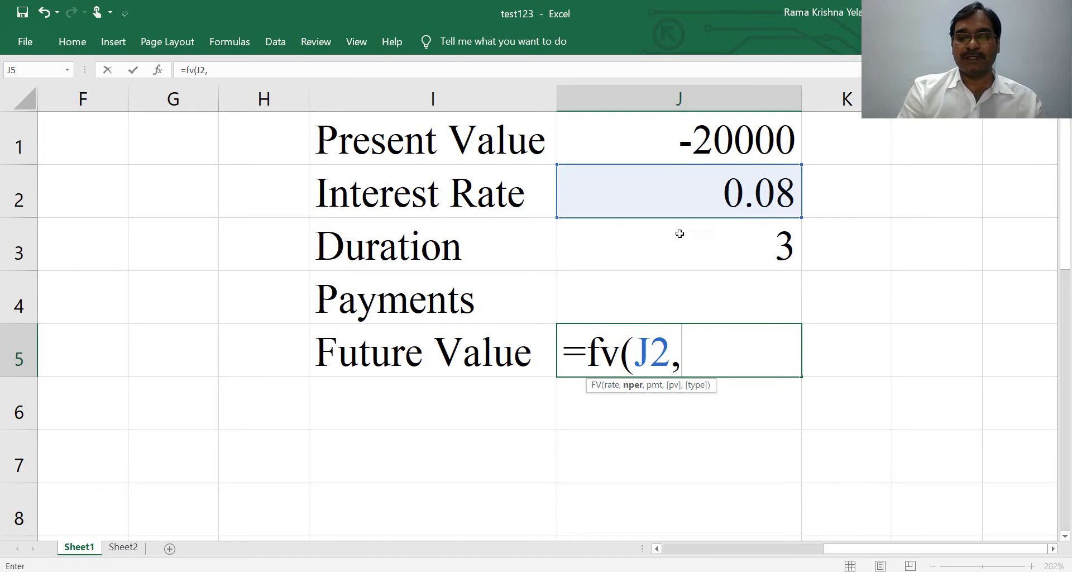
mouse_move(700, 252)
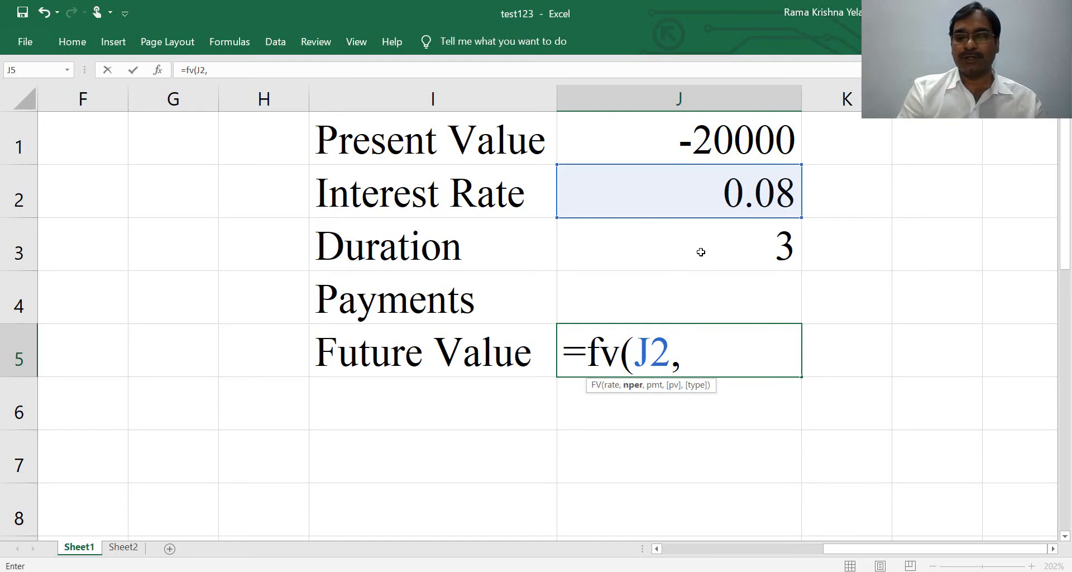
click(678, 245)
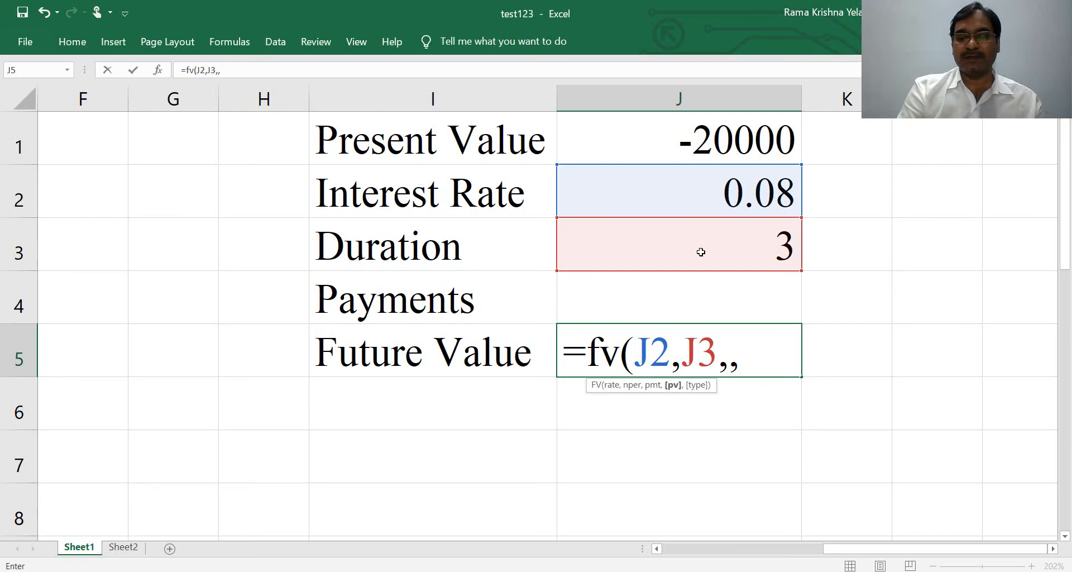
mouse_move(738, 315)
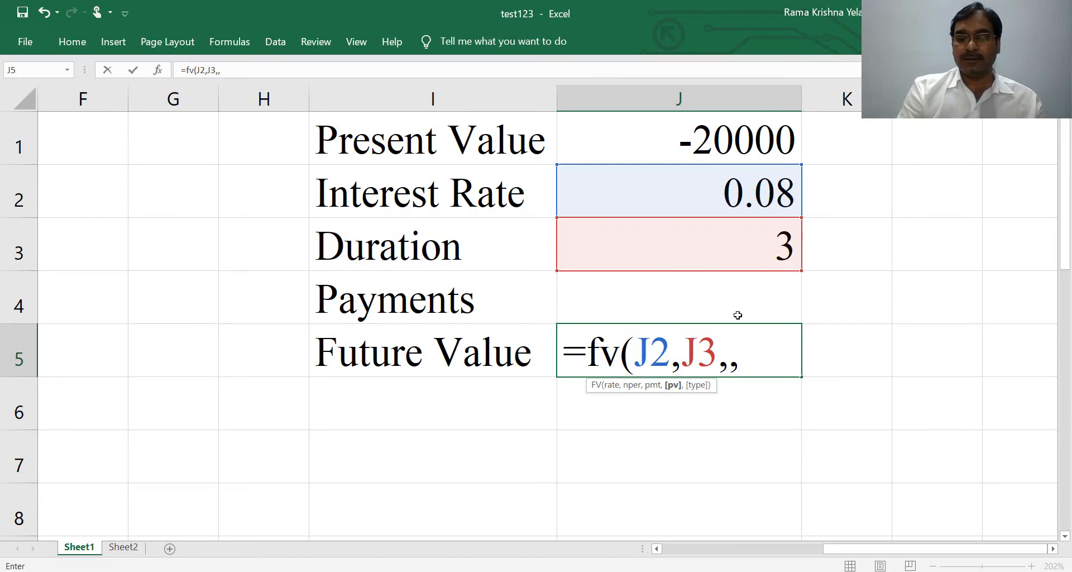
mouse_move(637, 127)
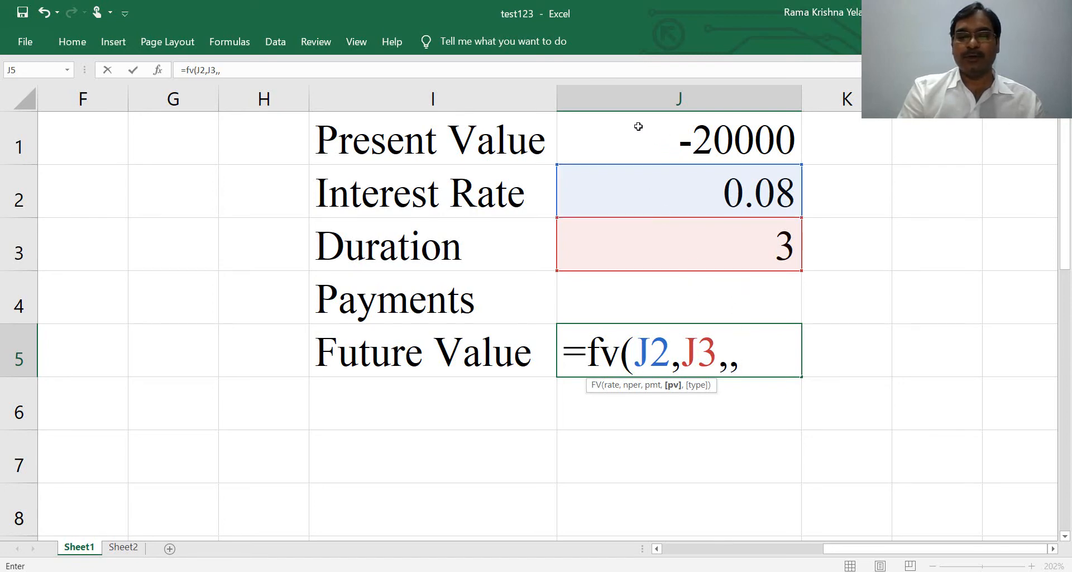
click(679, 139)
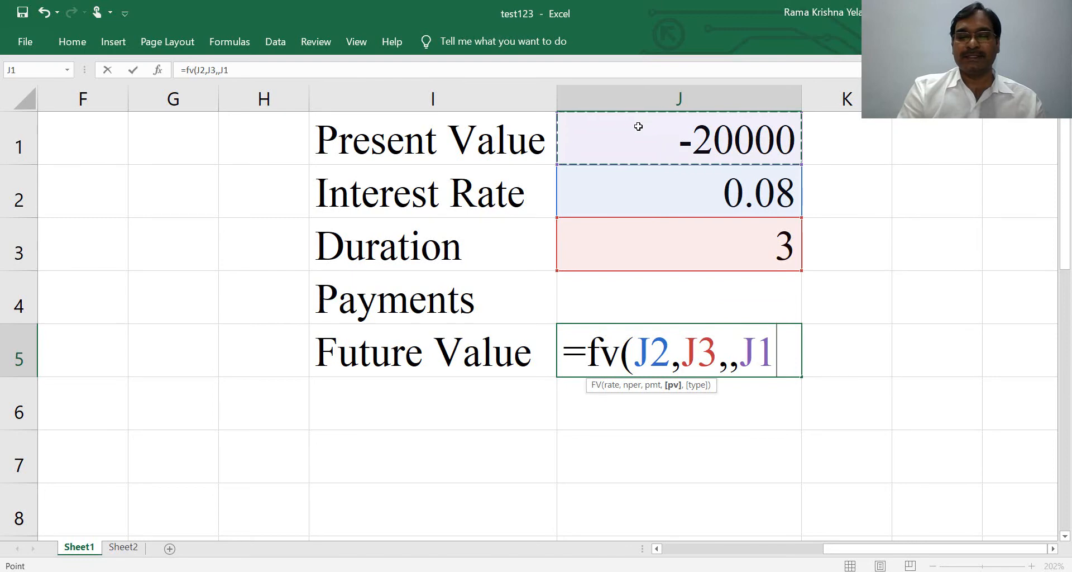
text())
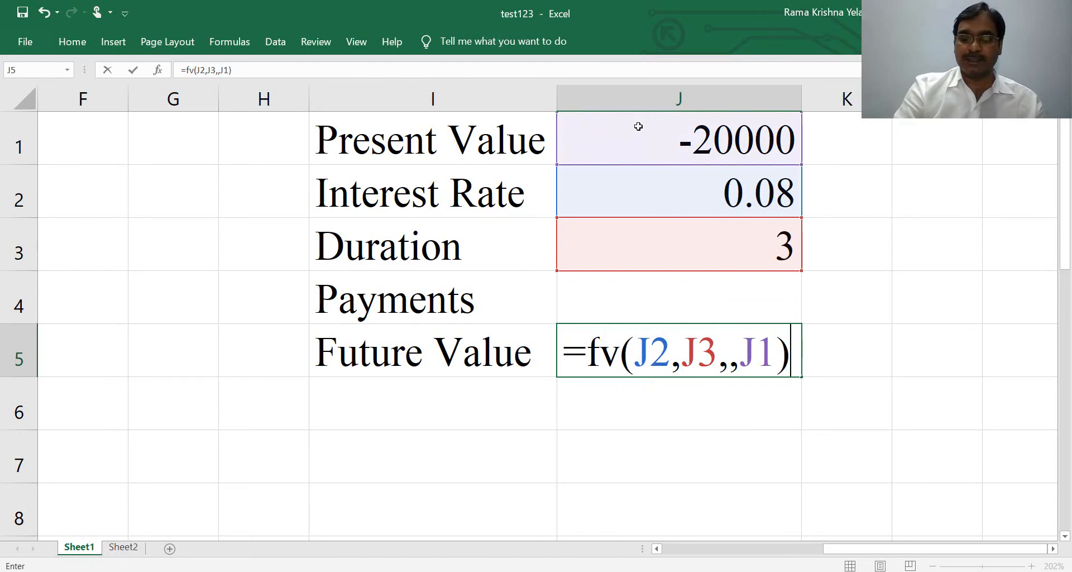
key(Return)
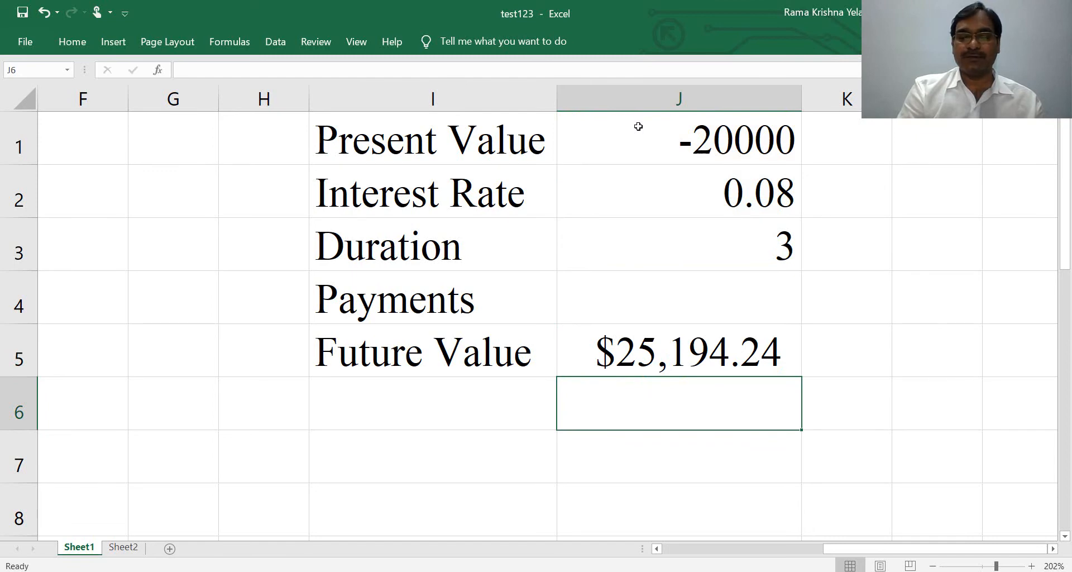
mouse_move(615, 142)
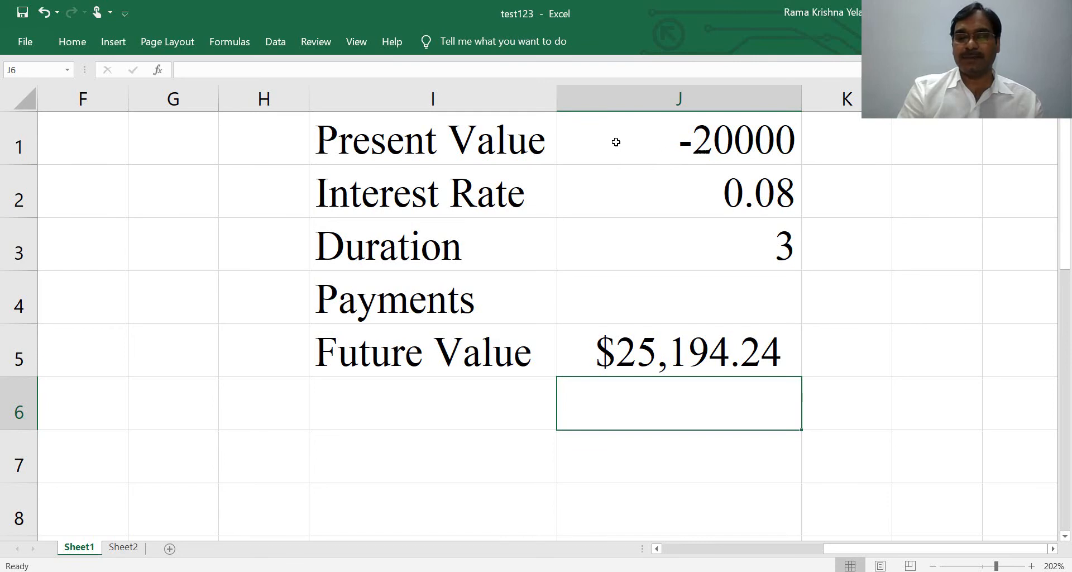
mouse_move(563, 379)
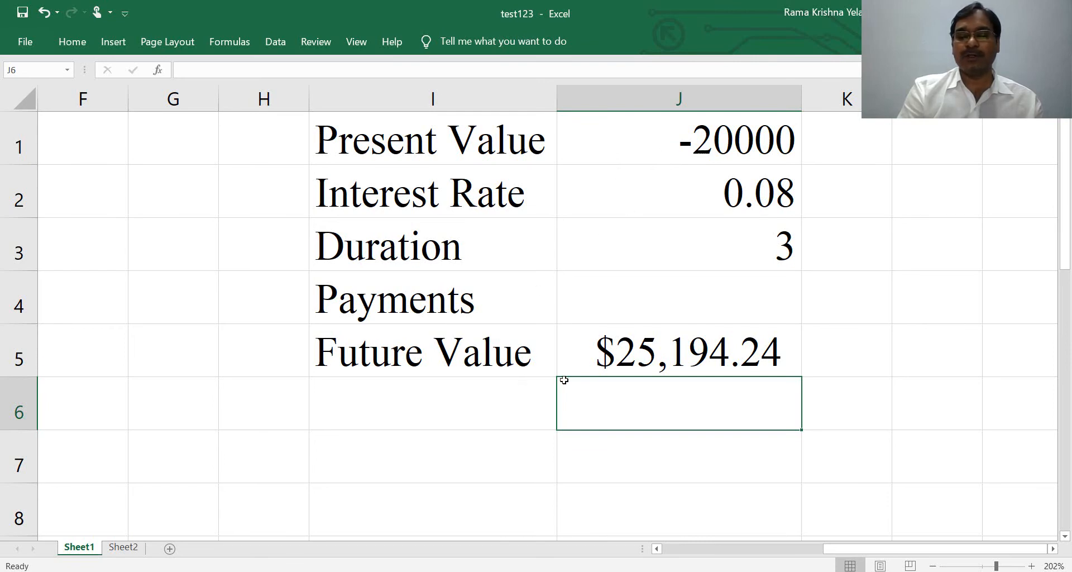
mouse_move(646, 359)
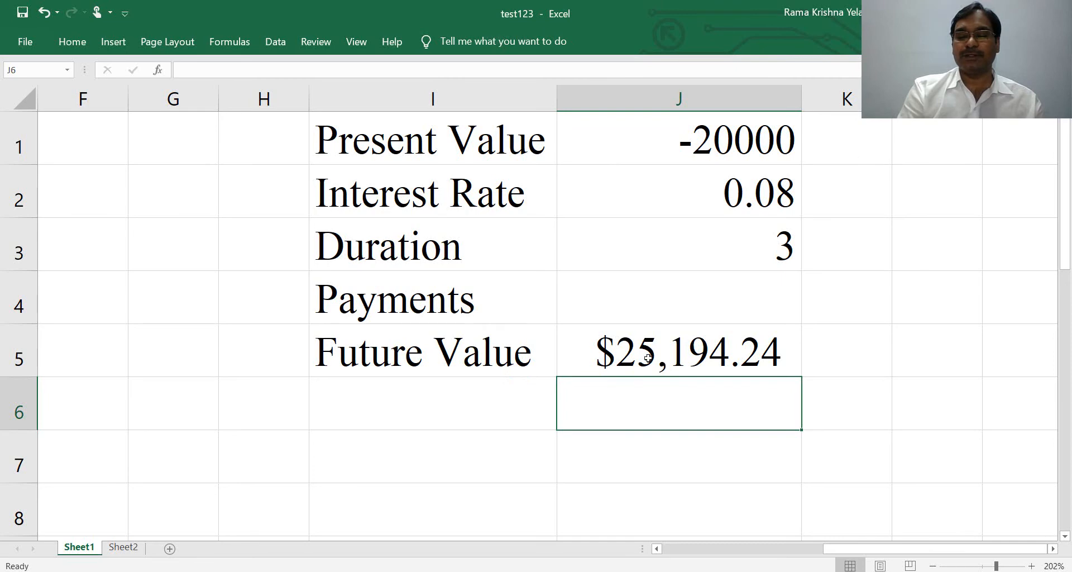
Select J1:J5, holding the first example's values and $25,194.24 result, to clear them
click(679, 137)
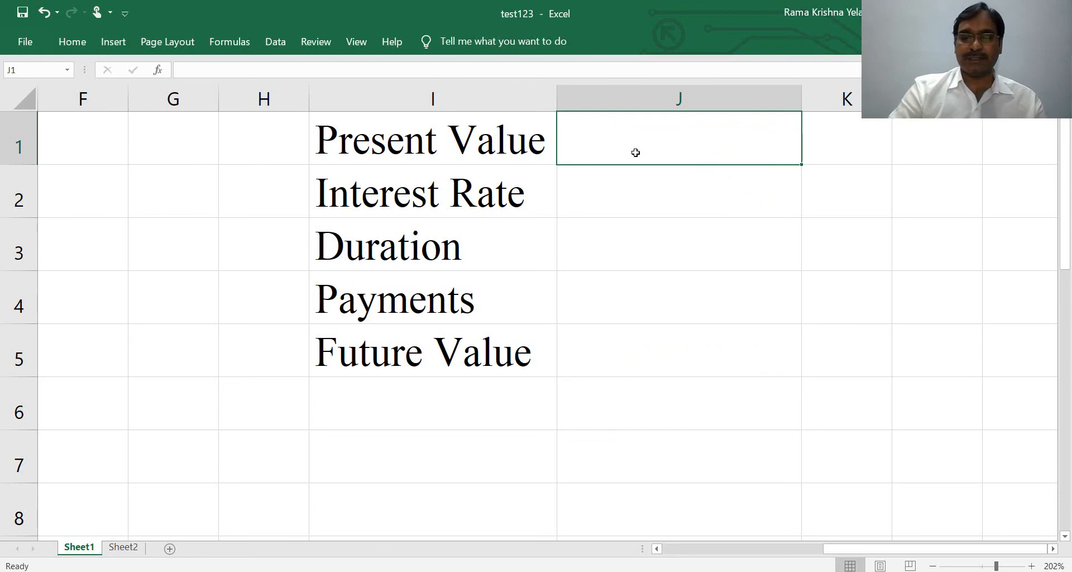
Enter -100000, .12 and 6 into J1, J2 and J3
text(-1)
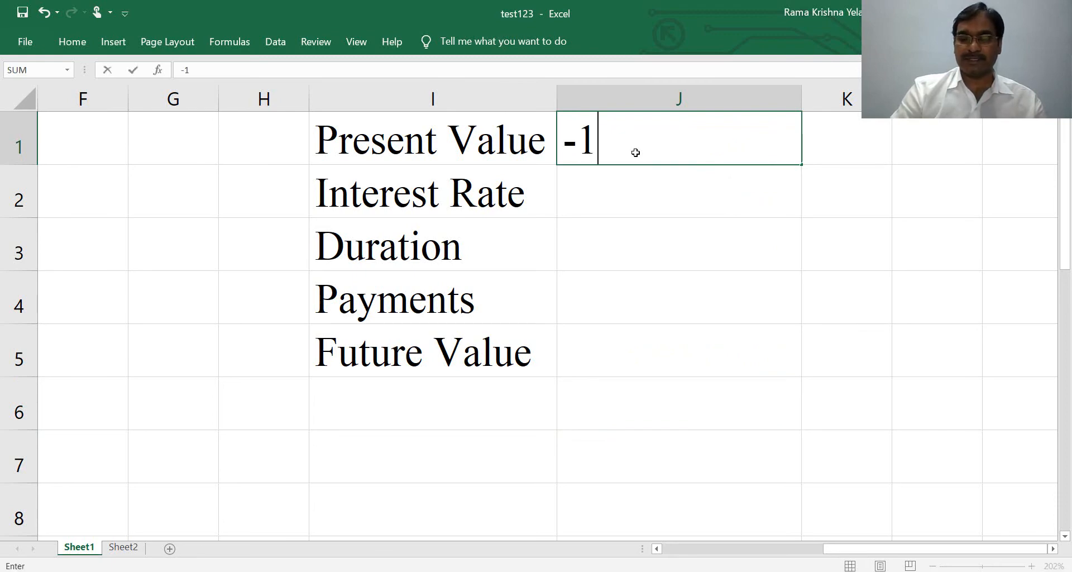
text(00000)
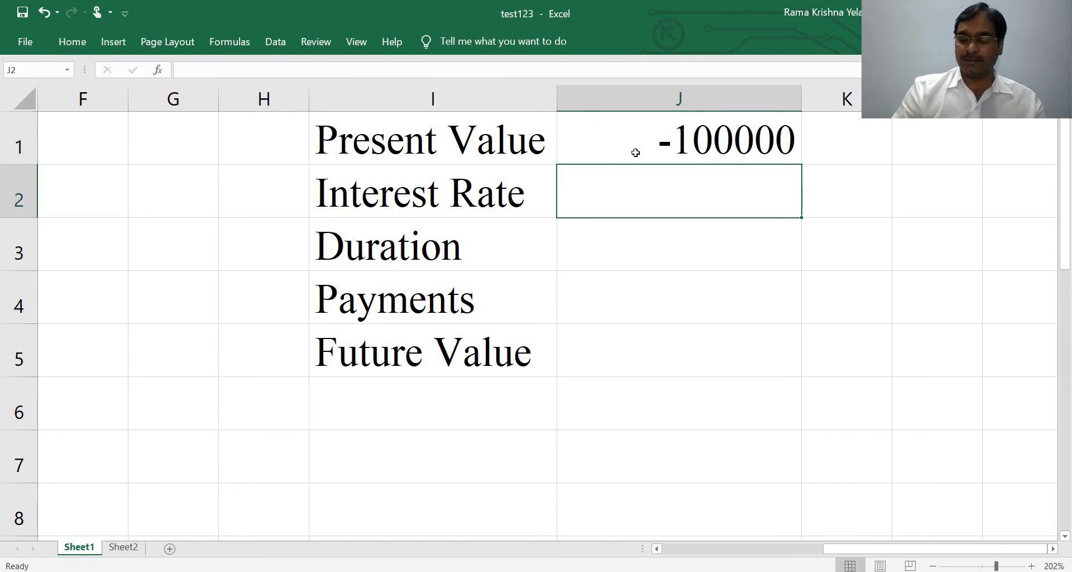
text(.12)
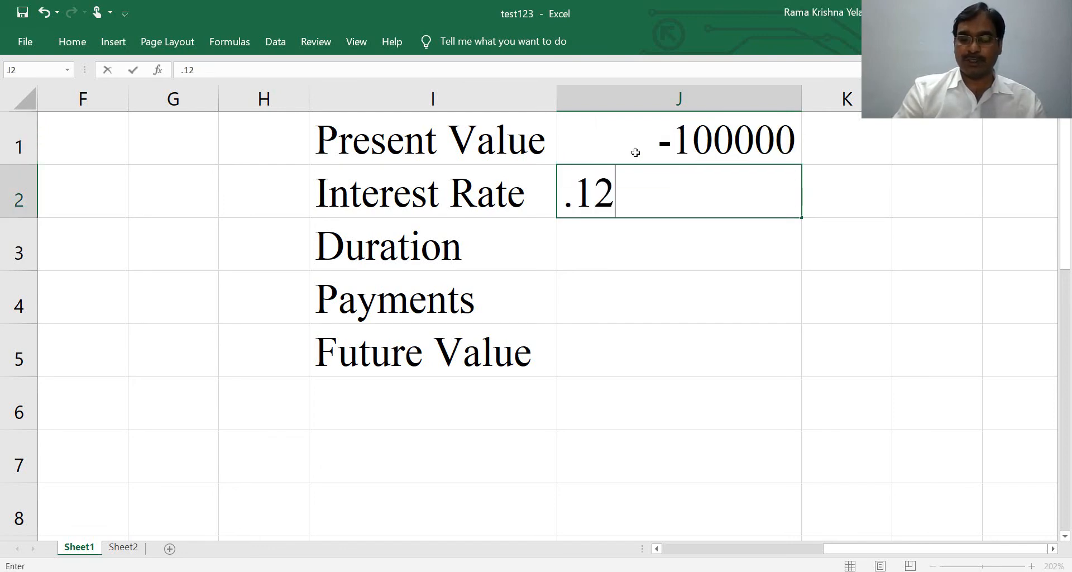
text(6)
click(680, 350)
text(=)
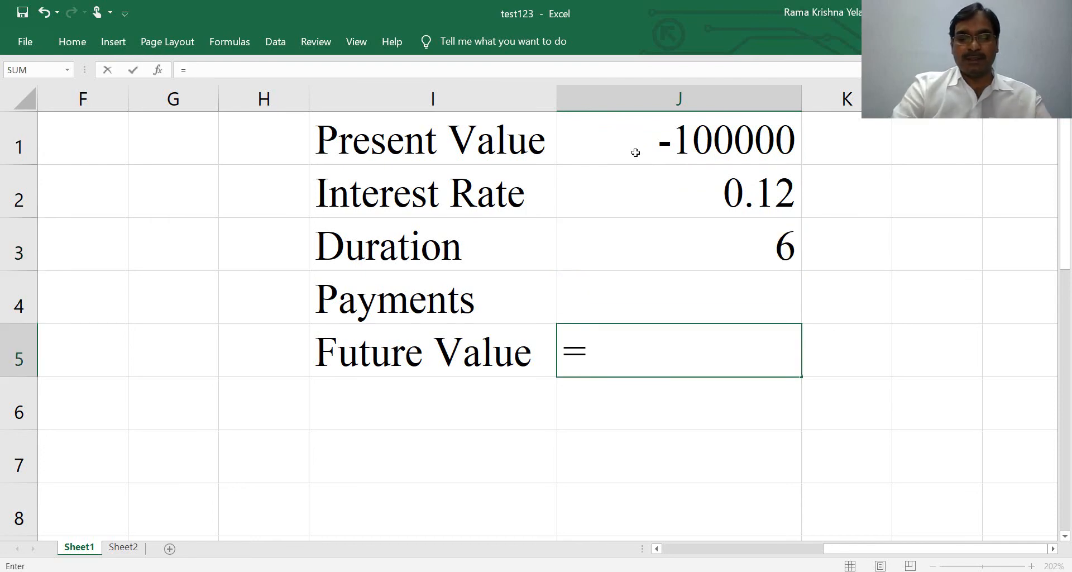
Build =FV(J2,J3,,J1) in J5 for the second example, giving $197,382.27
text(fv()
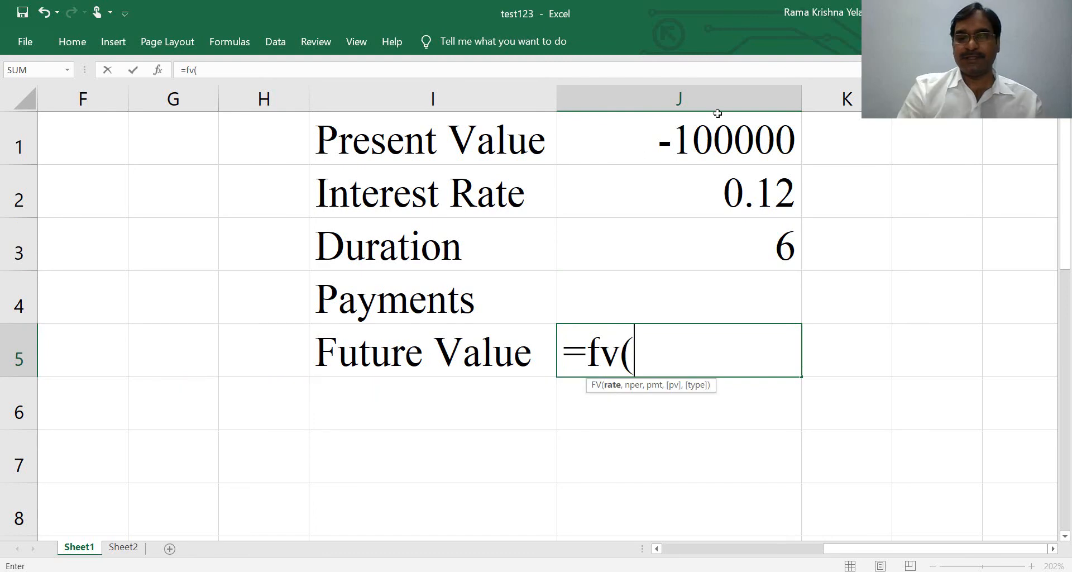
click(678, 191)
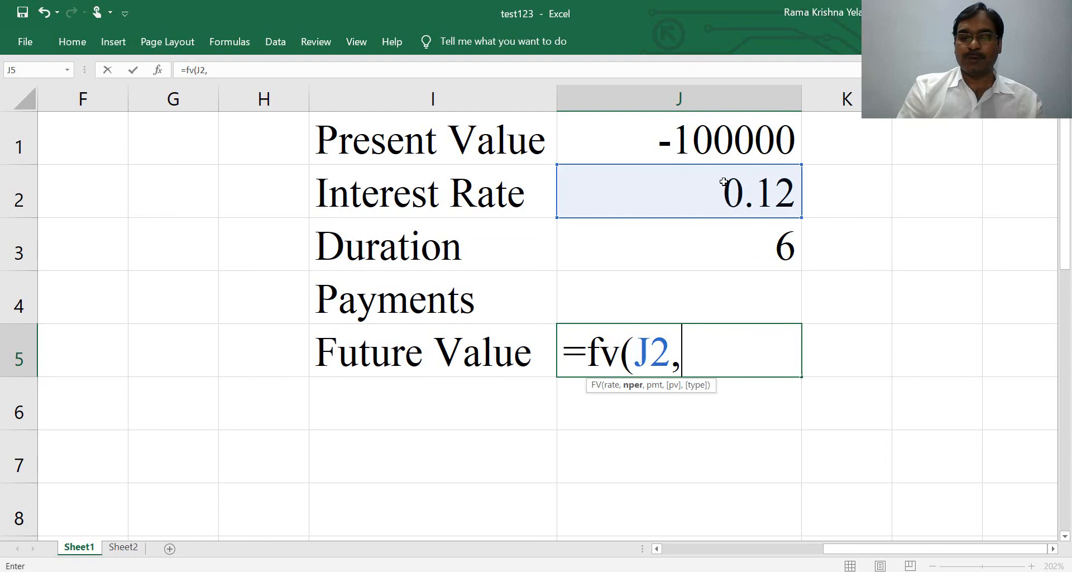
click(679, 245)
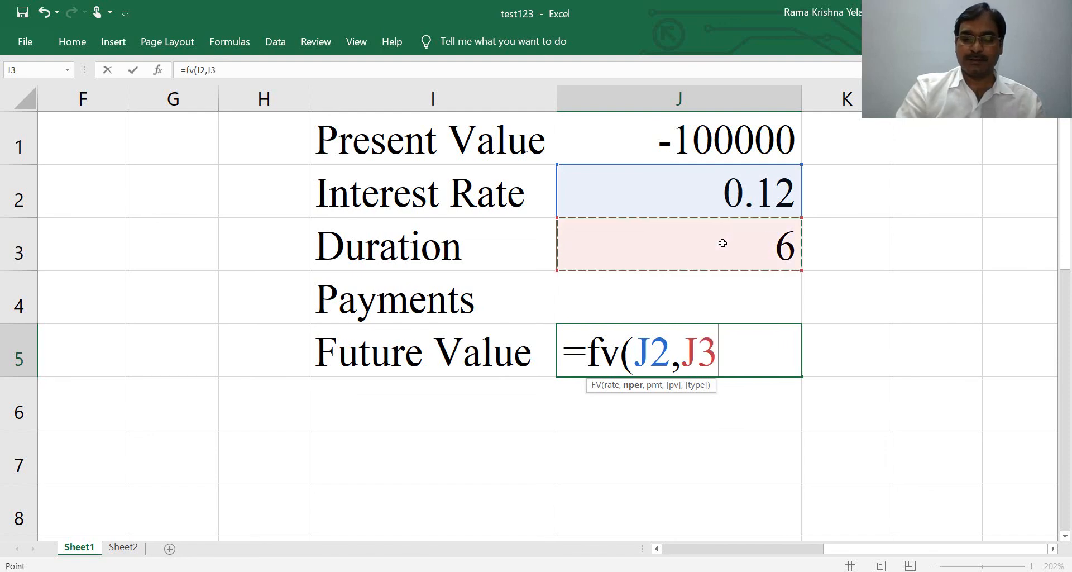
text(,)
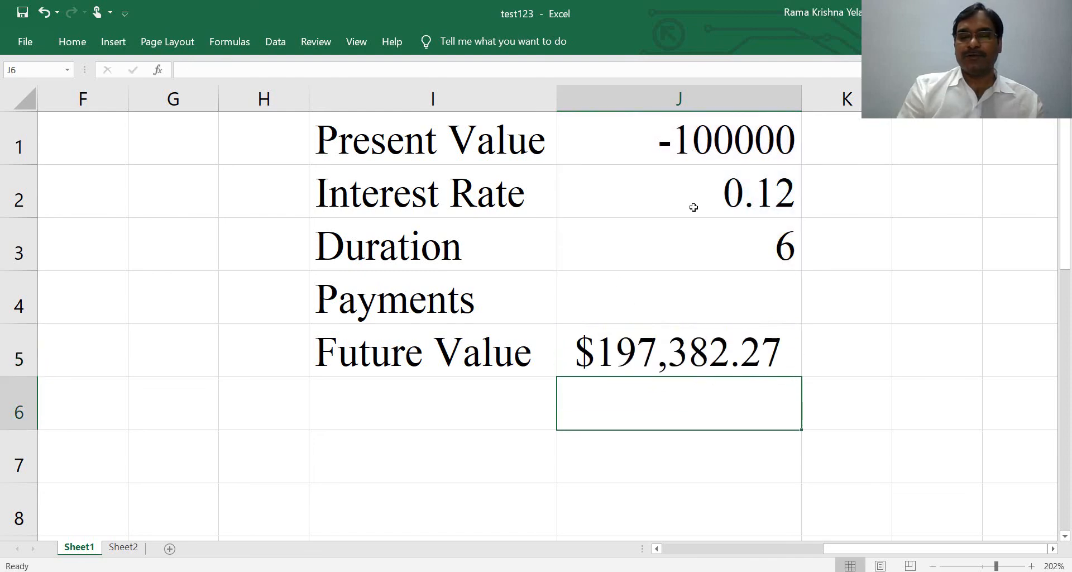
mouse_move(649, 200)
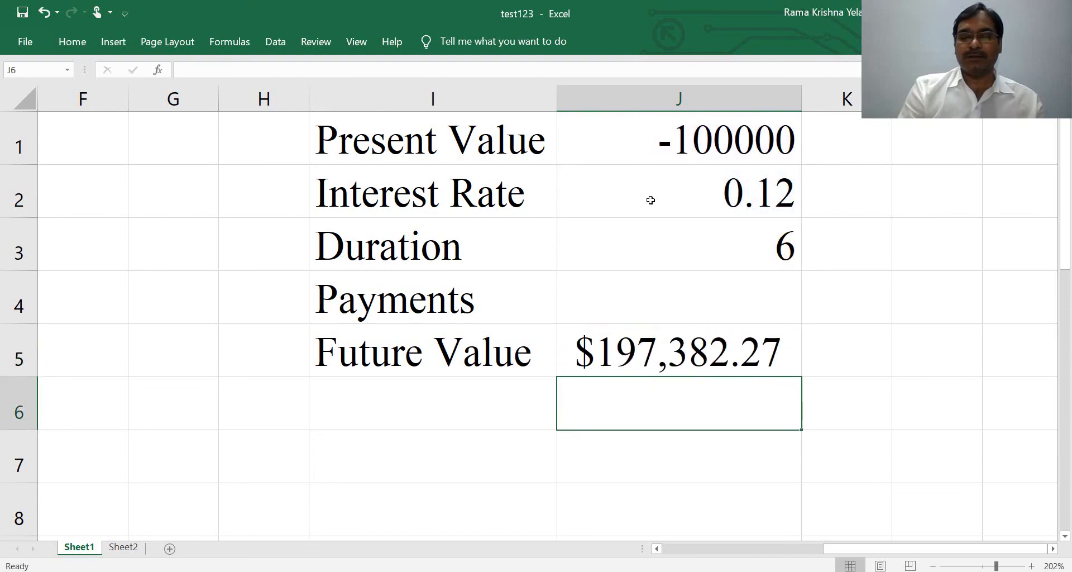
mouse_move(706, 295)
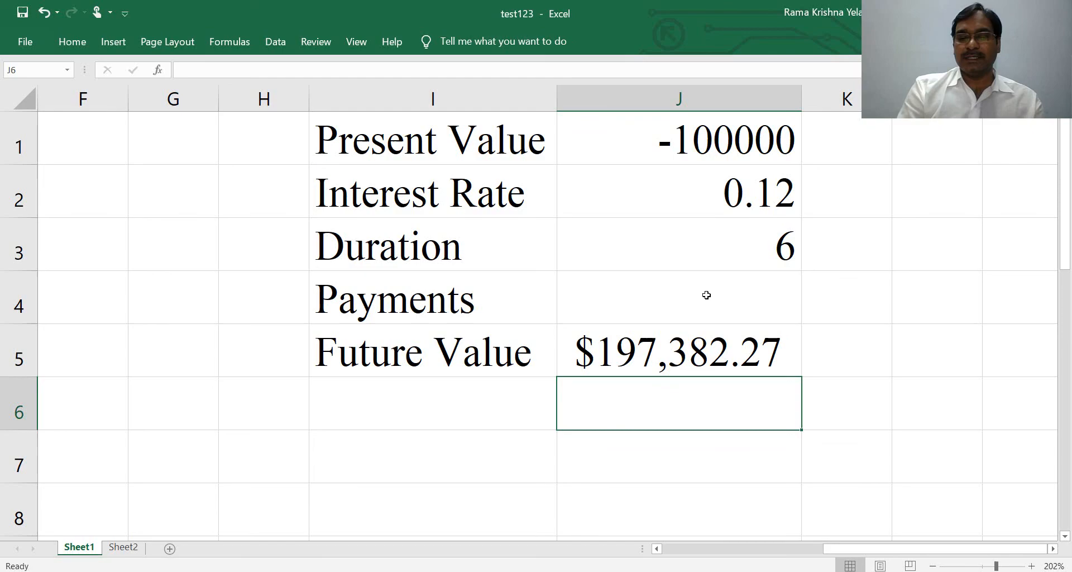
mouse_move(619, 375)
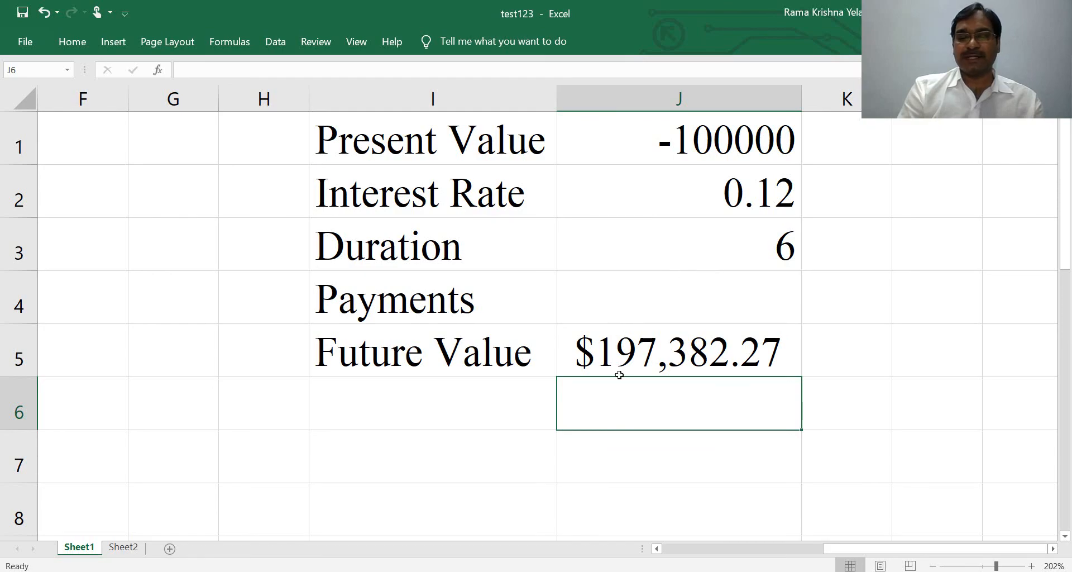